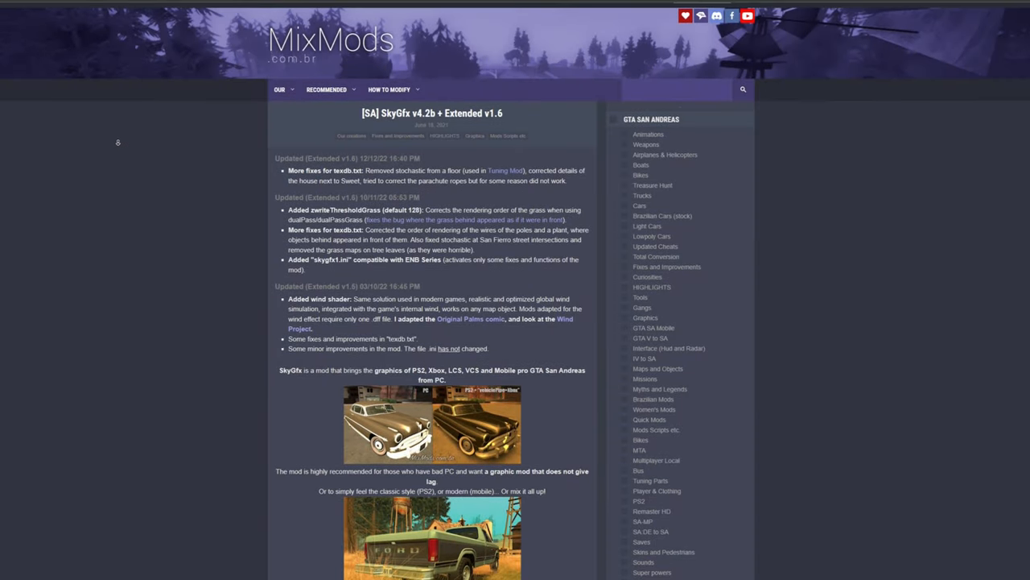
# Scroll down through the Total Conversions topic list and back up a little
pyautogui.scroll(-3)
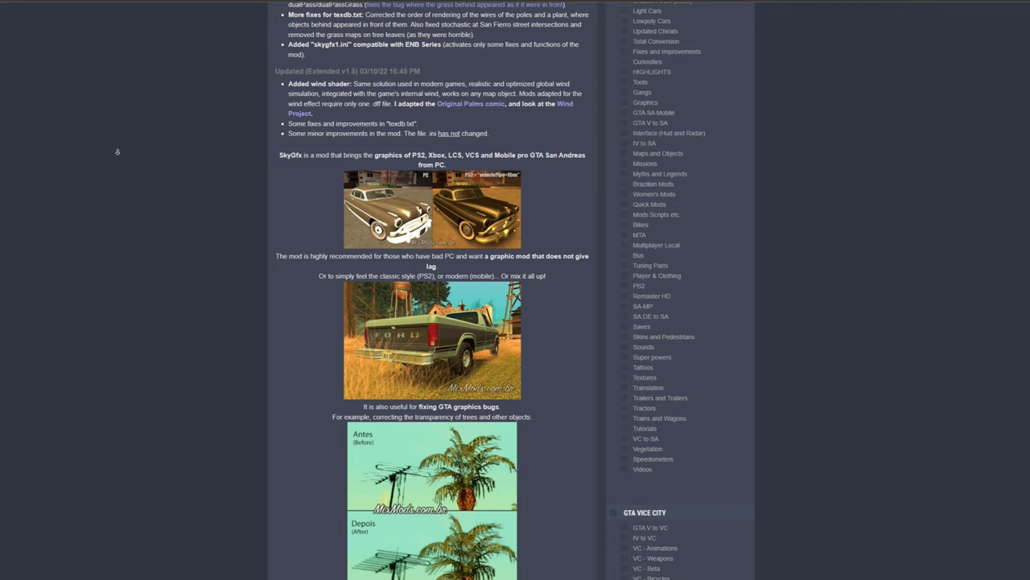
pyautogui.scroll(-3)
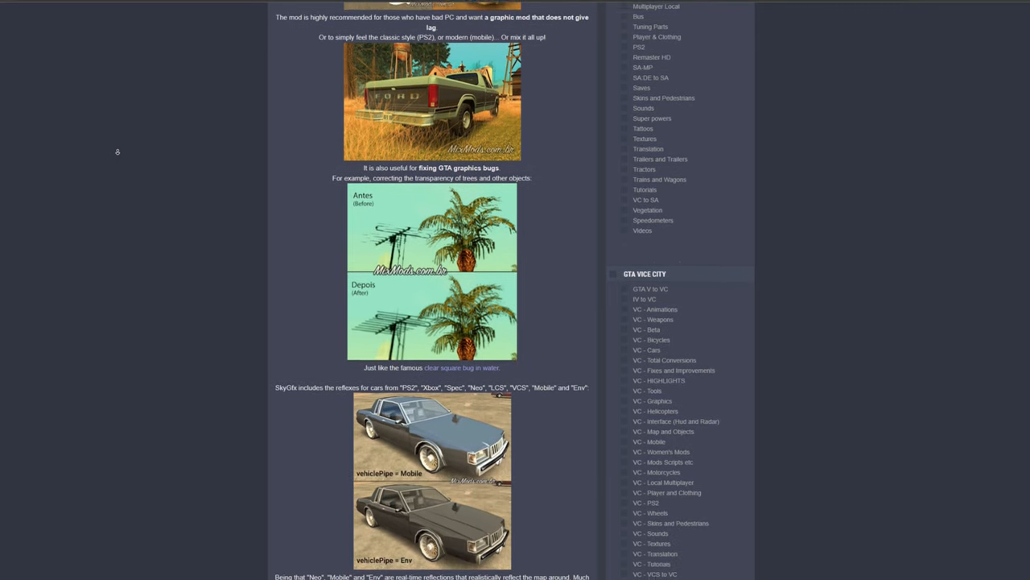
pyautogui.scroll(-3)
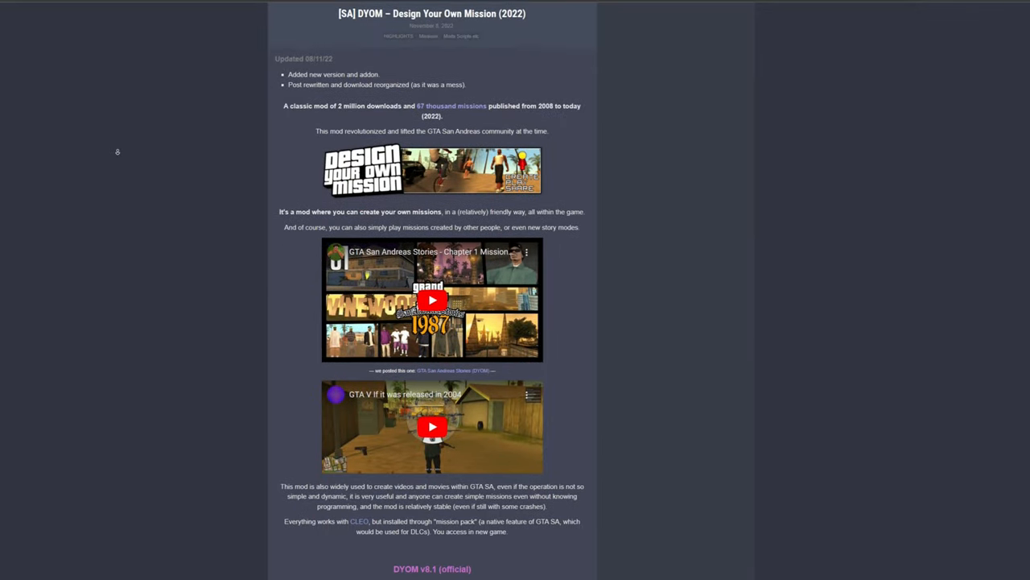
pyautogui.scroll(-3)
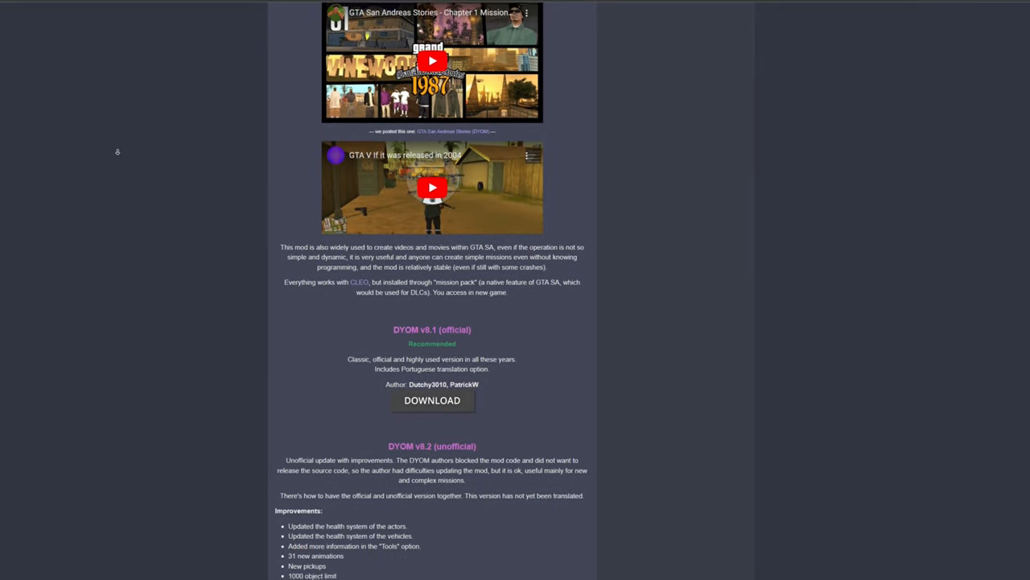
pyautogui.scroll(-3)
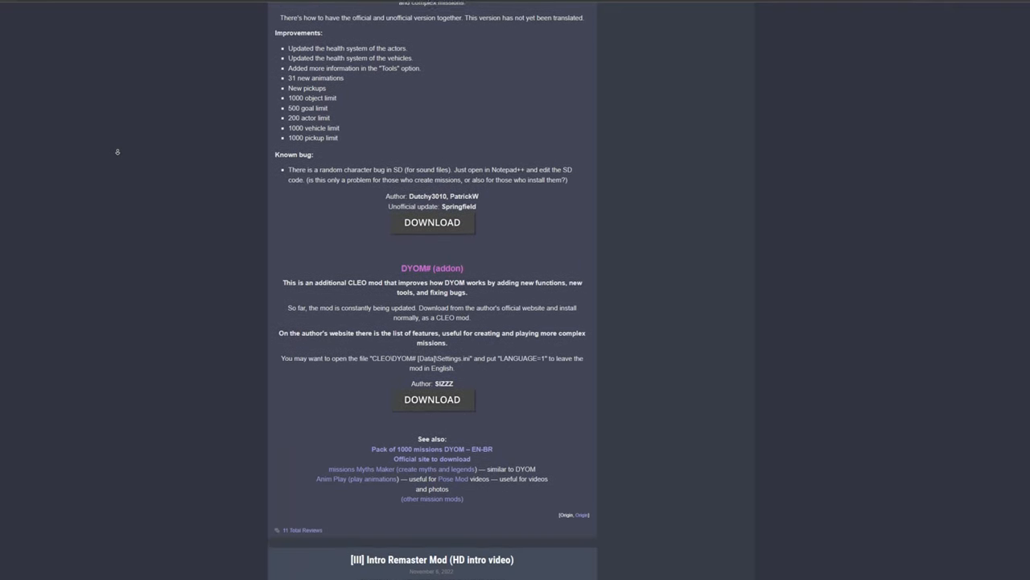
pyautogui.scroll(-3)
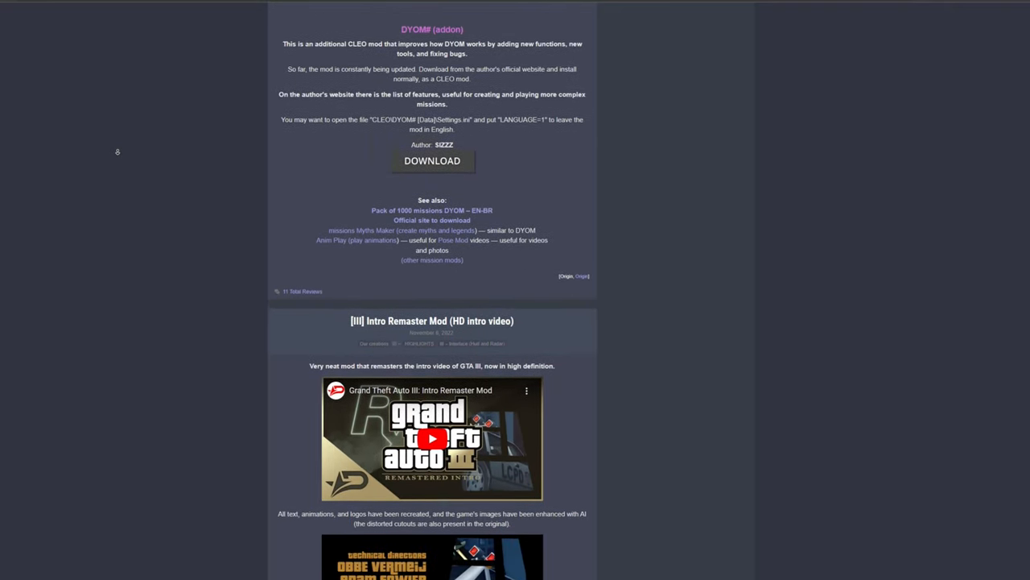
pyautogui.scroll(-3)
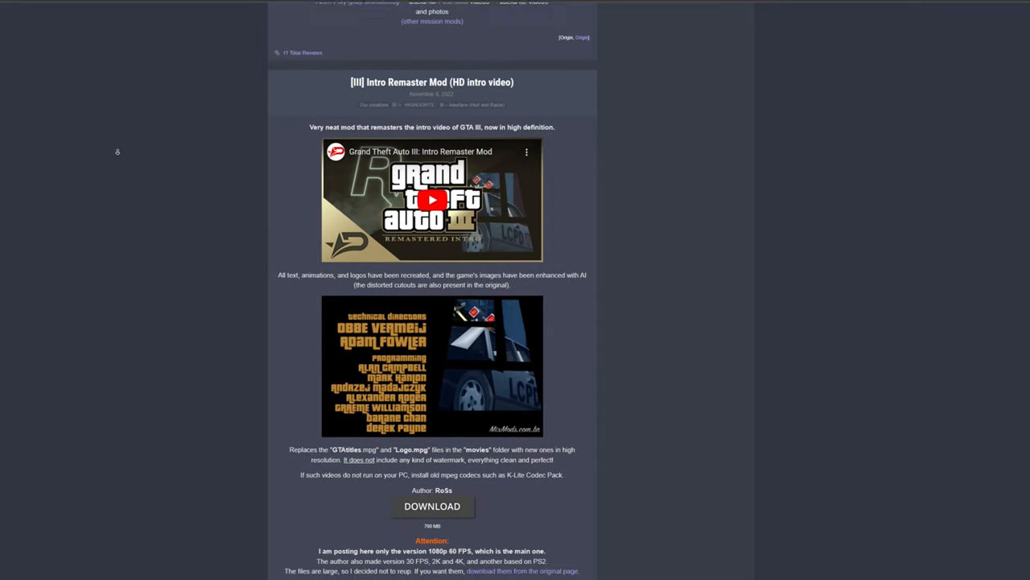
pyautogui.scroll(-3)
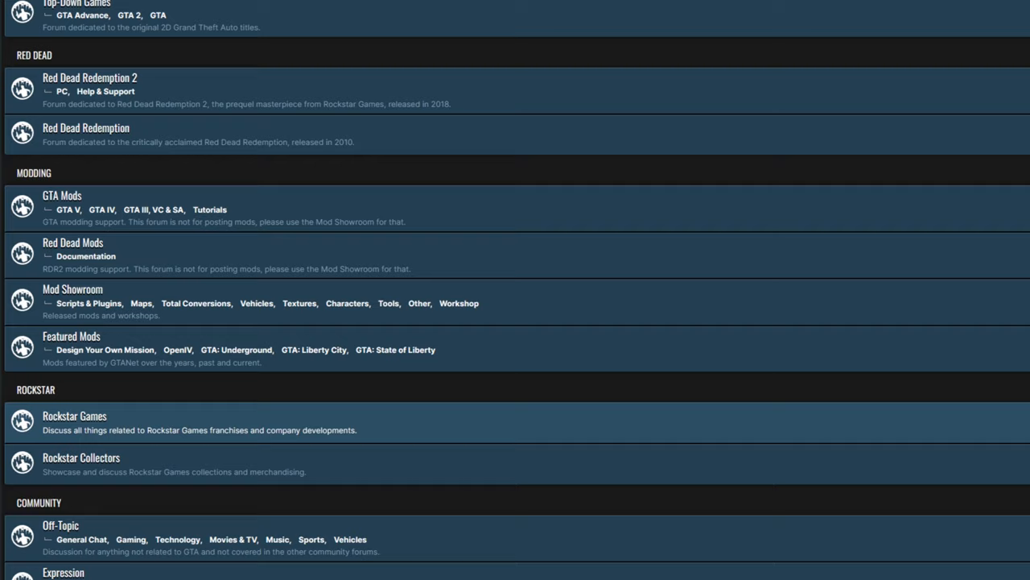
pyautogui.scroll(3)
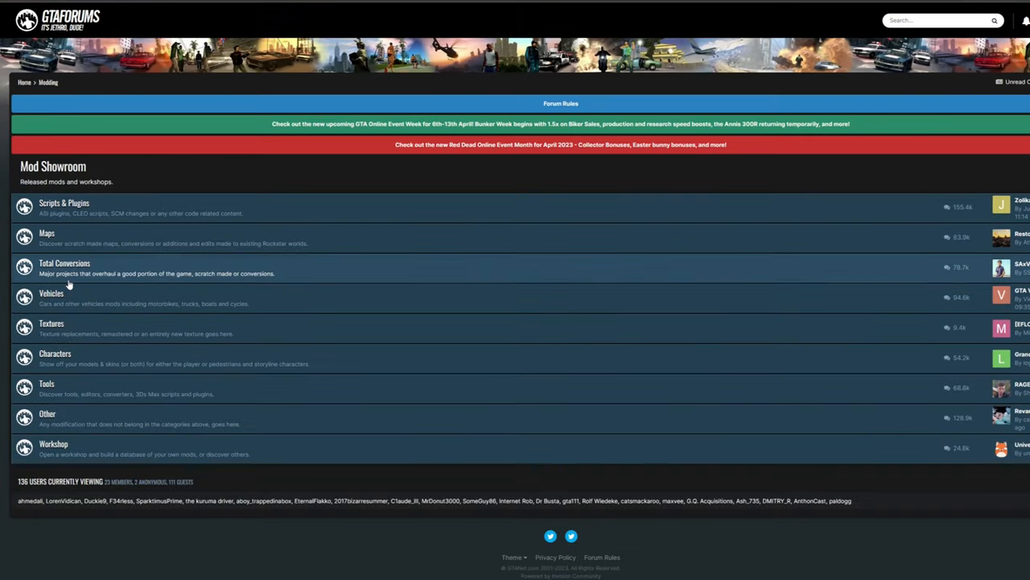
pyautogui.moveTo(50, 260)
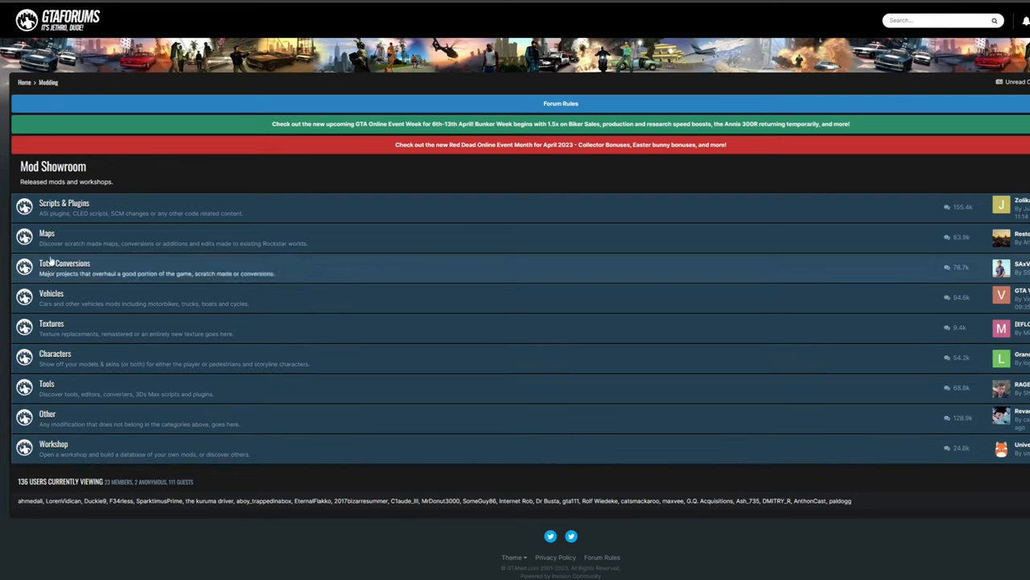
# Open the Scripts & Plugins mod category and scroll through its topics
pyautogui.click(63, 202)
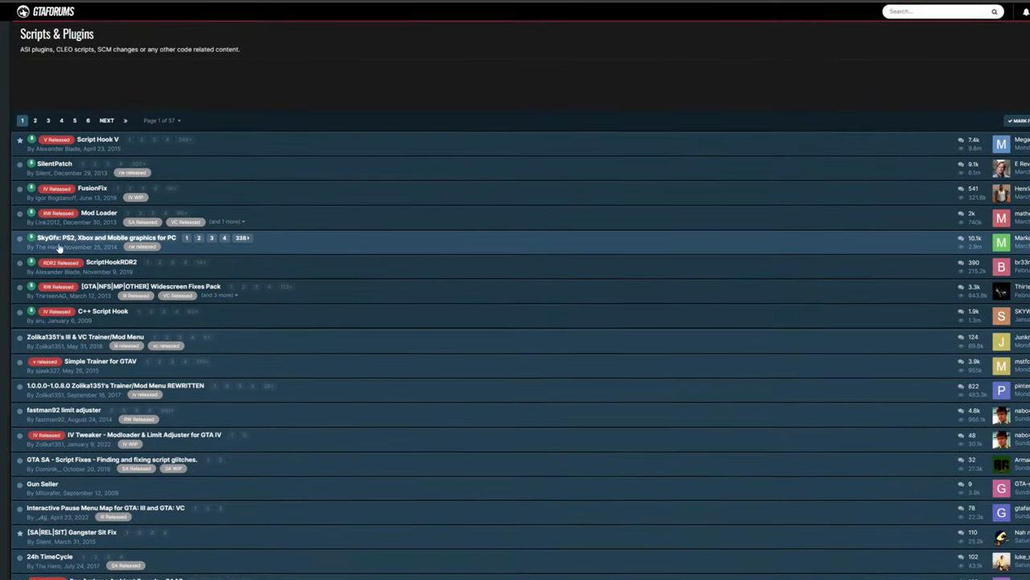
pyautogui.scroll(-3)
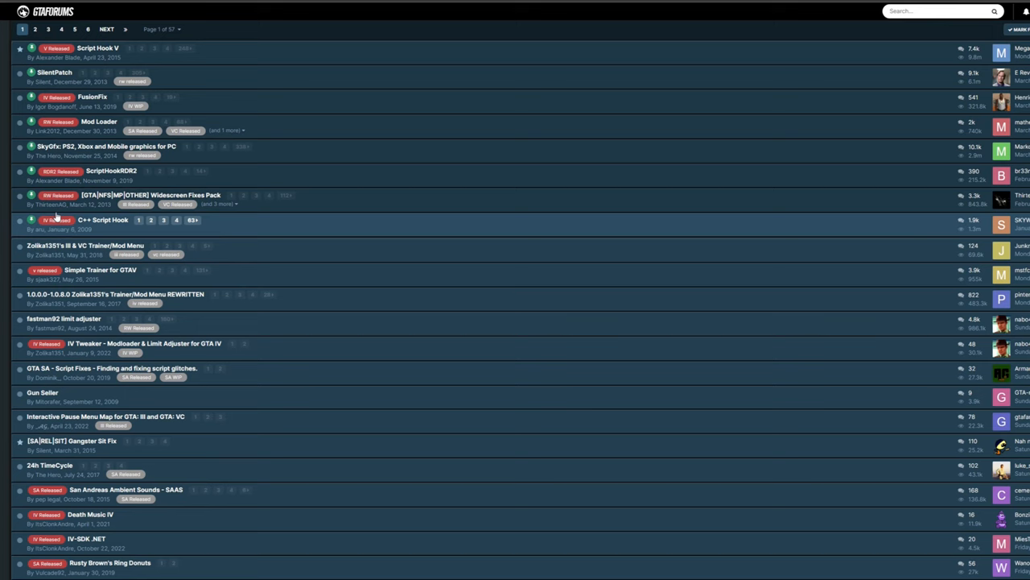
pyautogui.moveTo(61, 101)
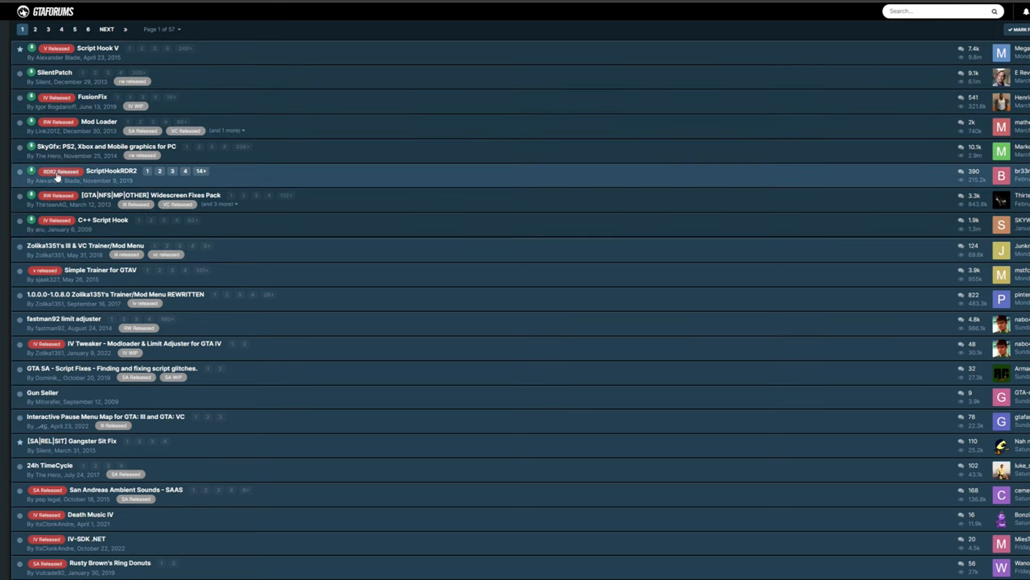
pyautogui.scroll(-3)
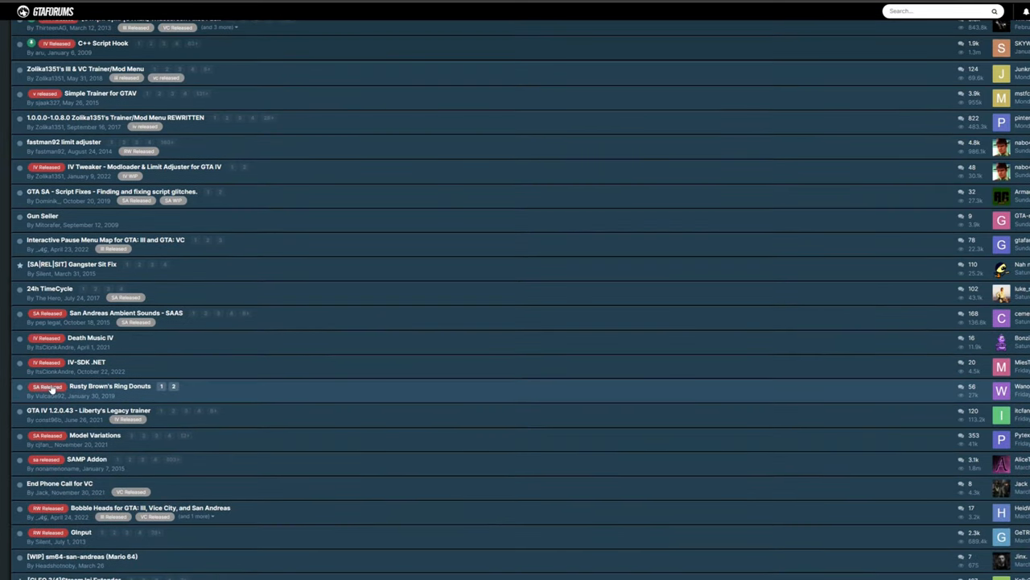
pyautogui.scroll(-3)
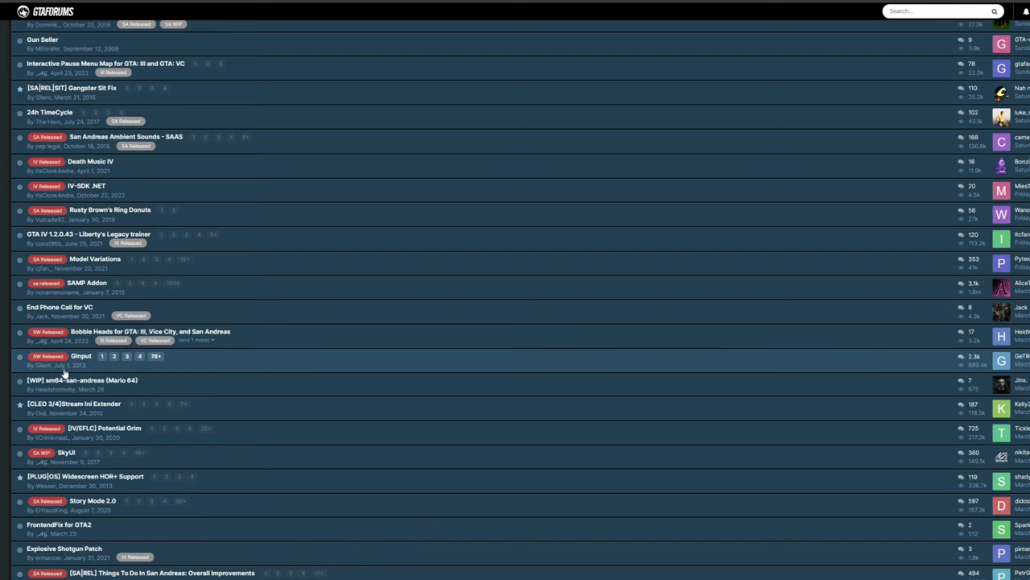
pyautogui.scroll(-3)
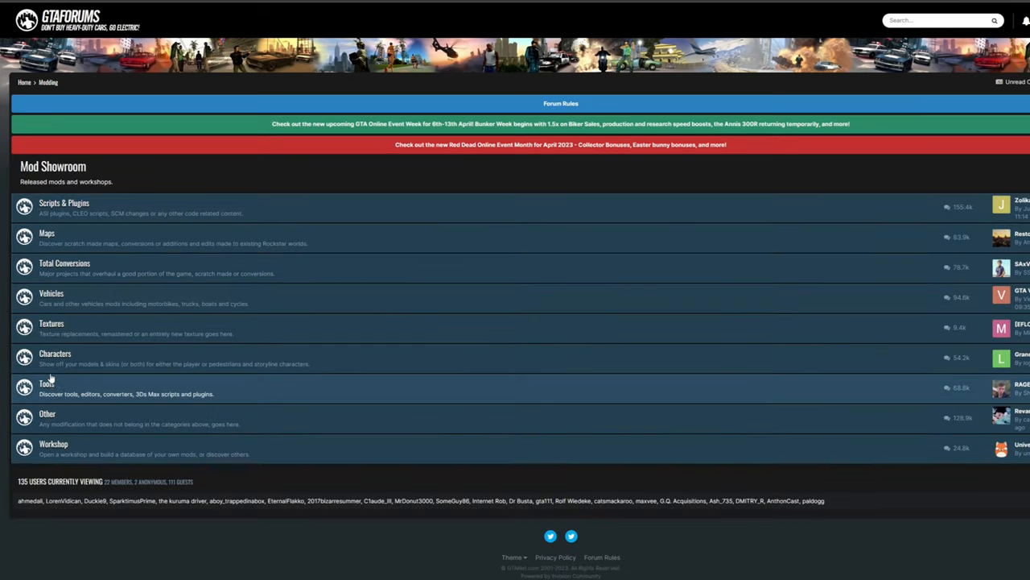
# Glance through the Total Conversions category, then open the Maps category of released mods
pyautogui.click(65, 262)
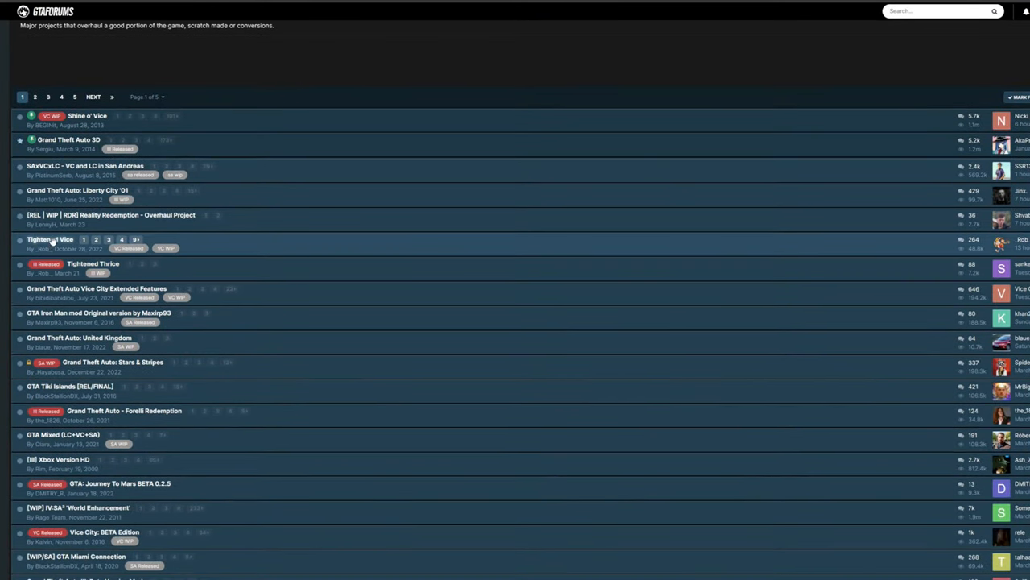
pyautogui.scroll(-3)
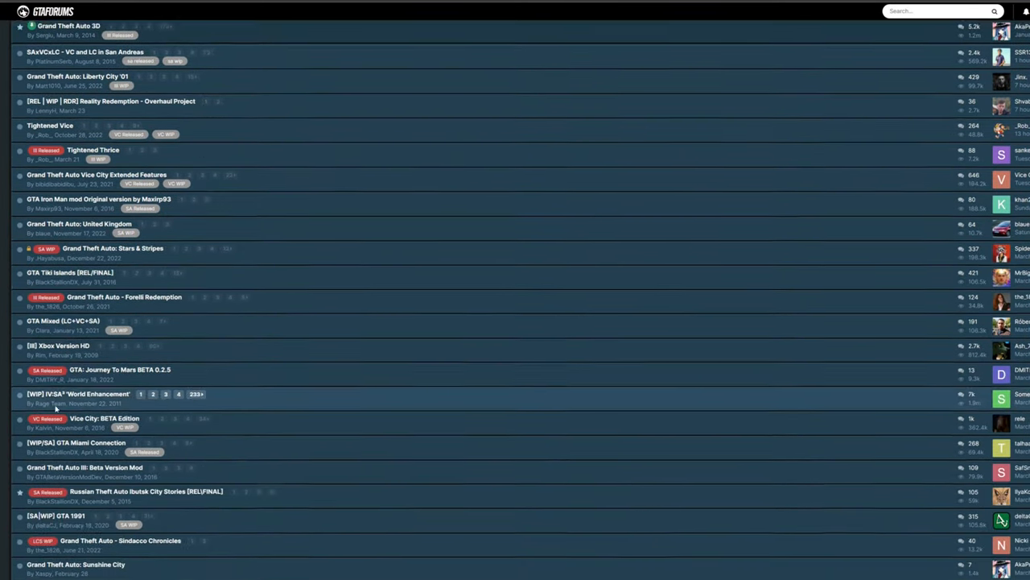
pyautogui.scroll(3)
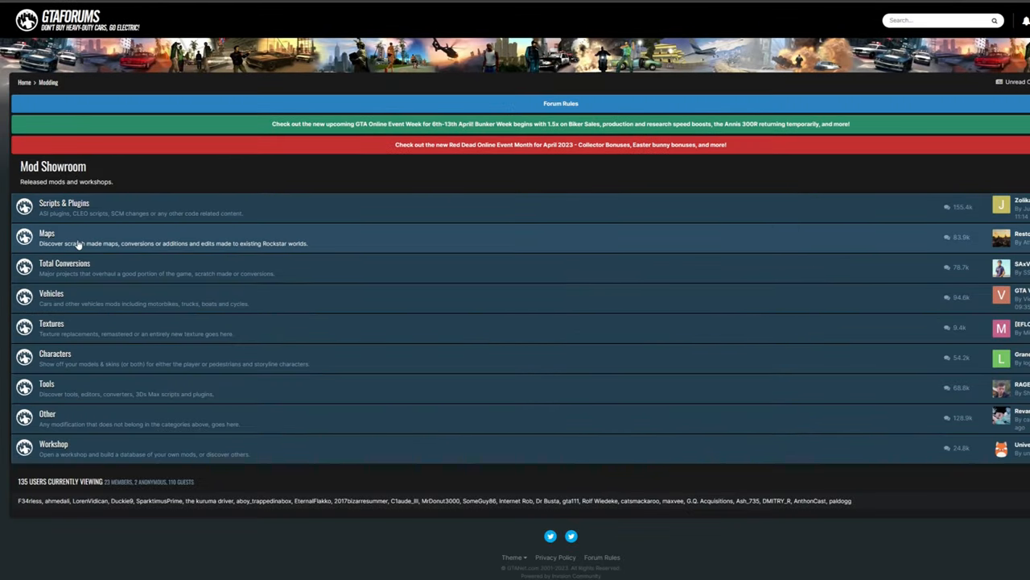
pyautogui.click(47, 233)
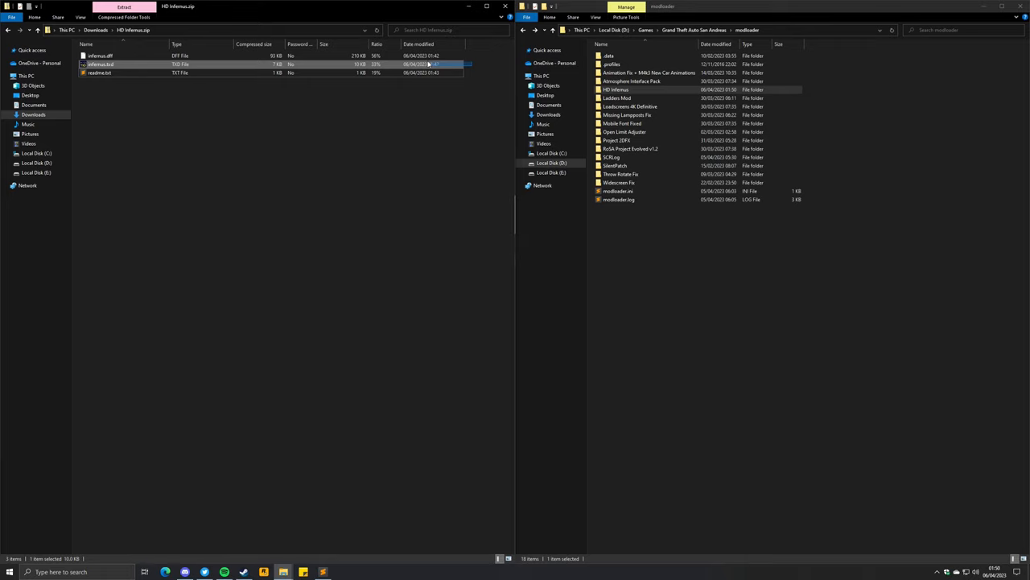
# Select the Infernus texture file in the archive and type 'HD U'
pyautogui.click(100, 56)
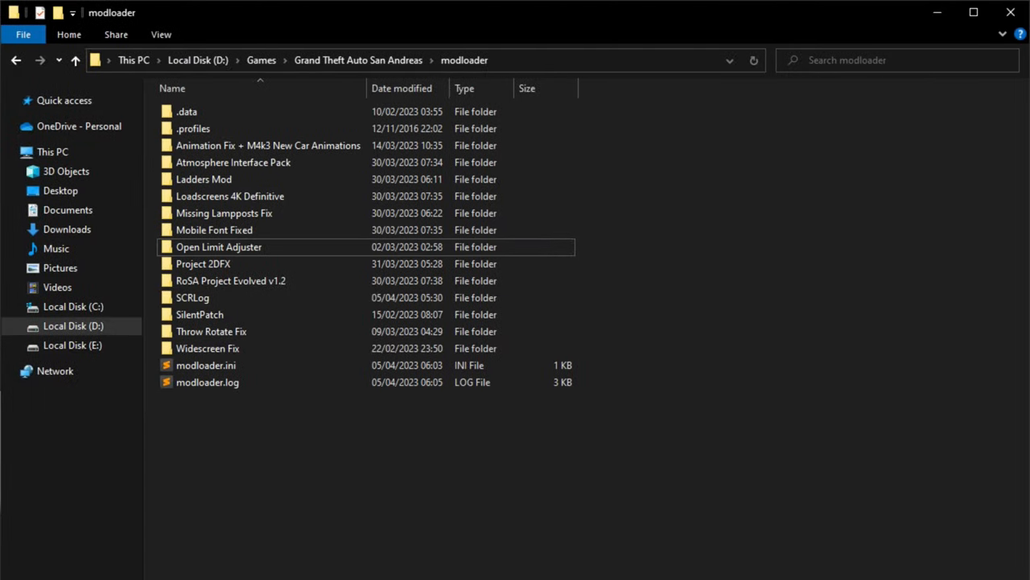
pyautogui.write('HD U')
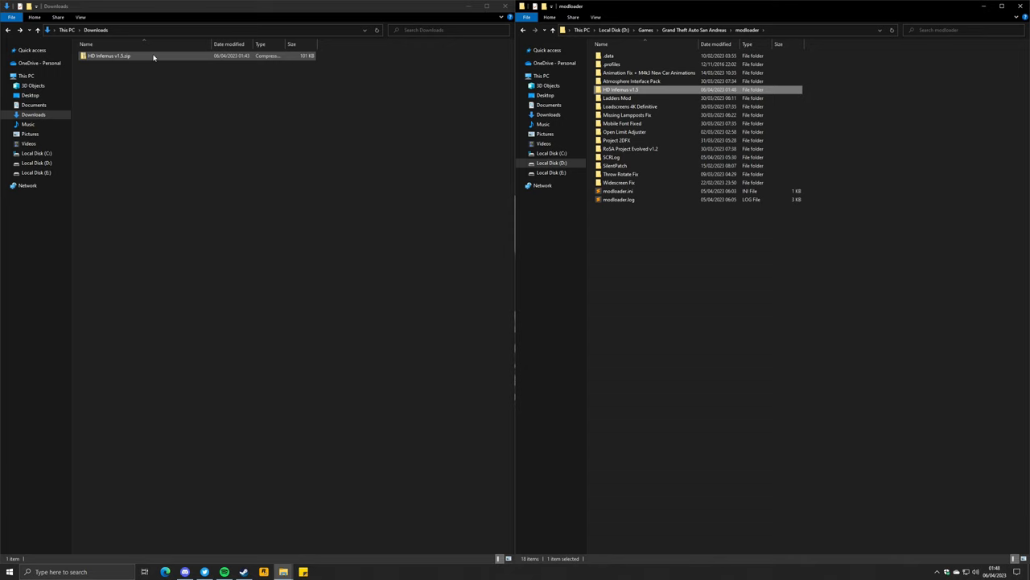
# Open the HD Infernus v1.5 zip and drag infernus.dff and infernus.txd into the modloader folder
pyautogui.doubleClick(109, 55)
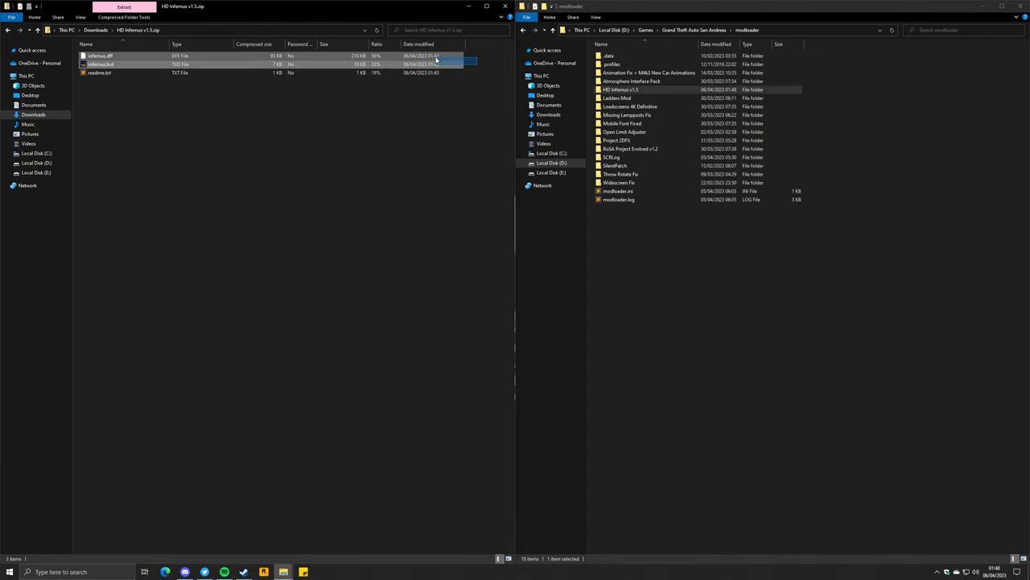
pyautogui.moveTo(100, 61); pyautogui.dragTo(644, 73)
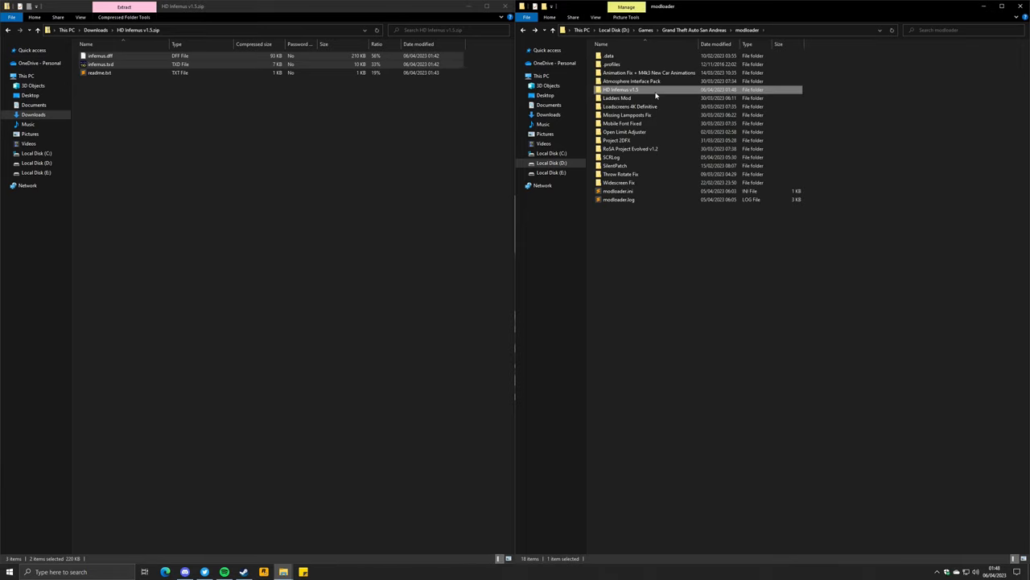
pyautogui.moveTo(620, 89)
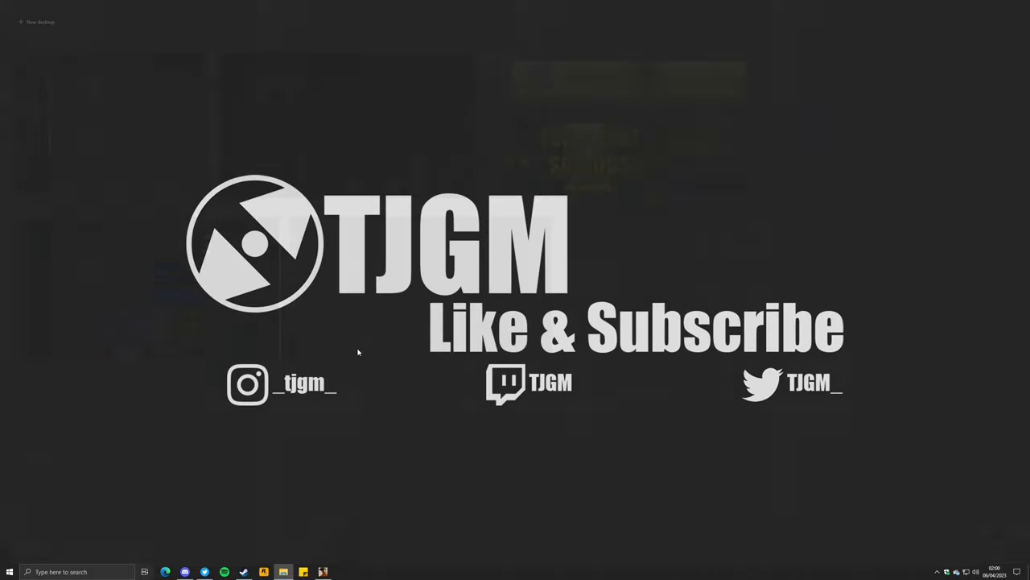
# Close the File Explorer window and open Task Manager from the taskbar
pyautogui.click(145, 571)
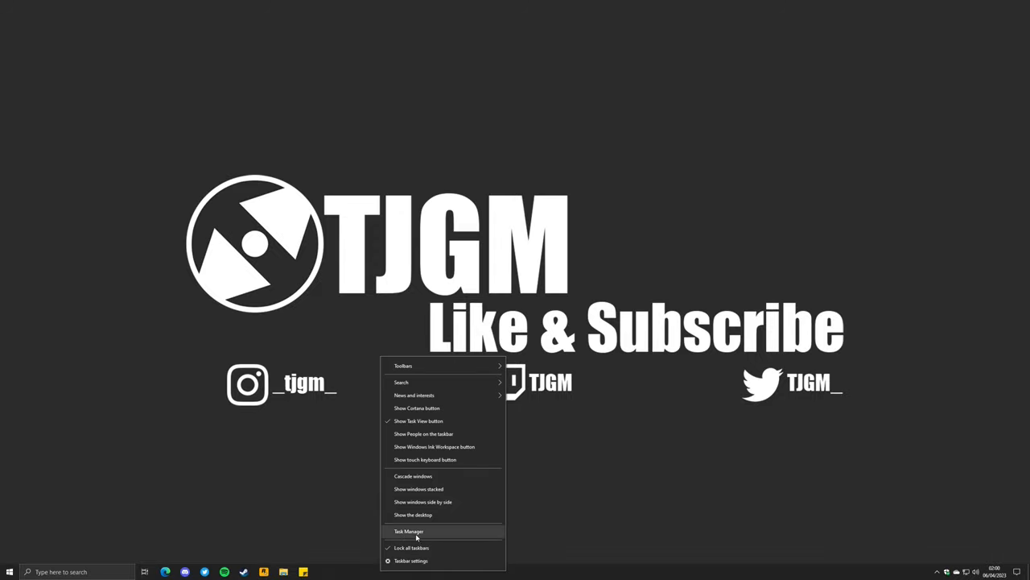
pyautogui.click(408, 531)
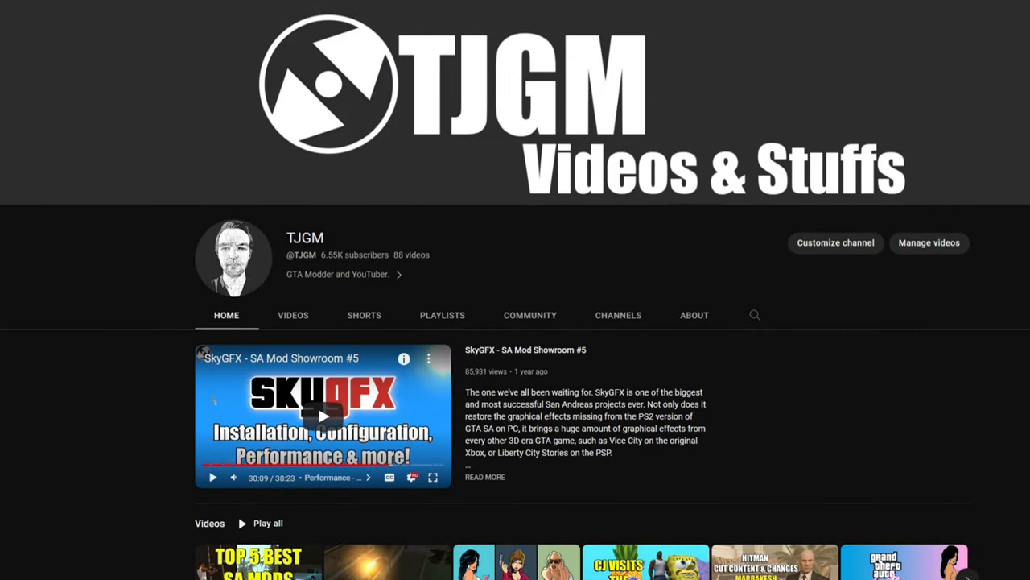
# Scroll the TJGM channel Home page past the SkyGFX video to the Popular videos shelf
pyautogui.scroll(-3)
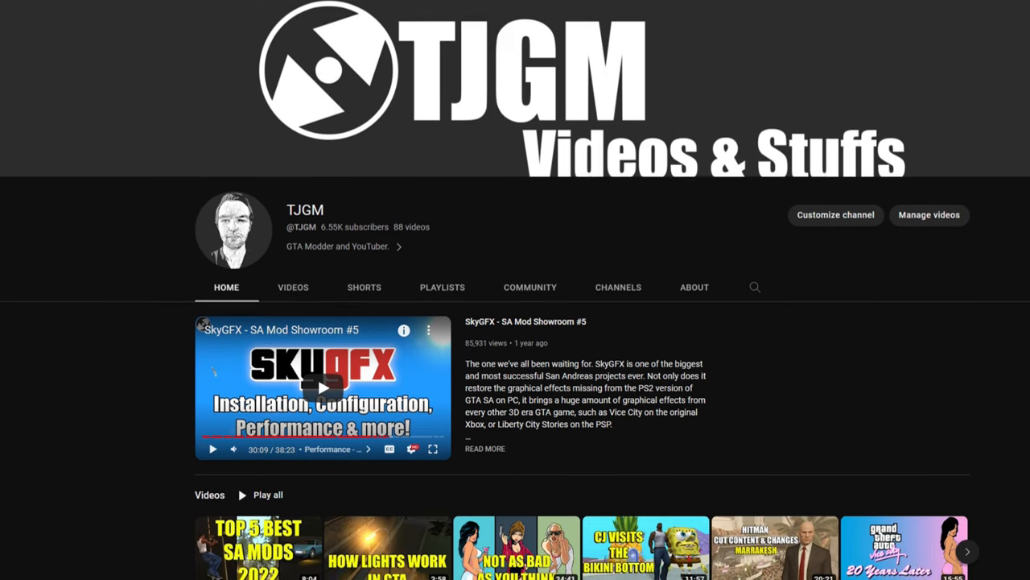
pyautogui.scroll(-3)
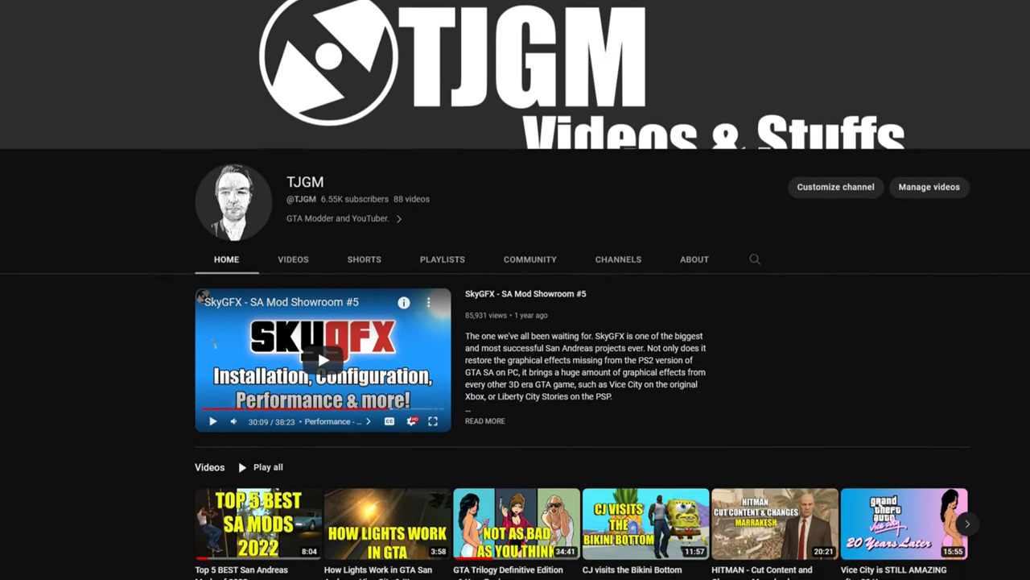
pyautogui.scroll(-3)
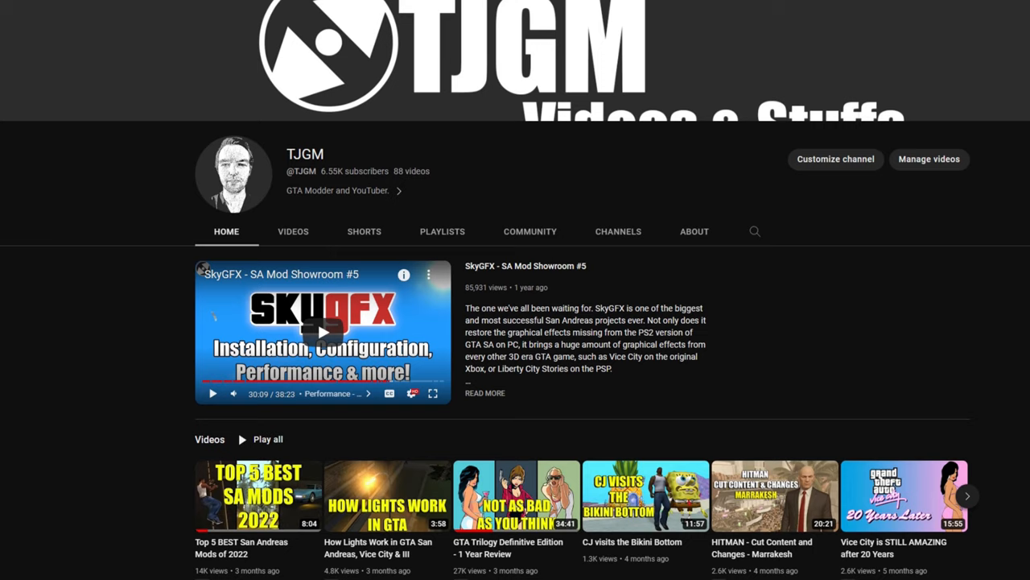
pyautogui.scroll(-3)
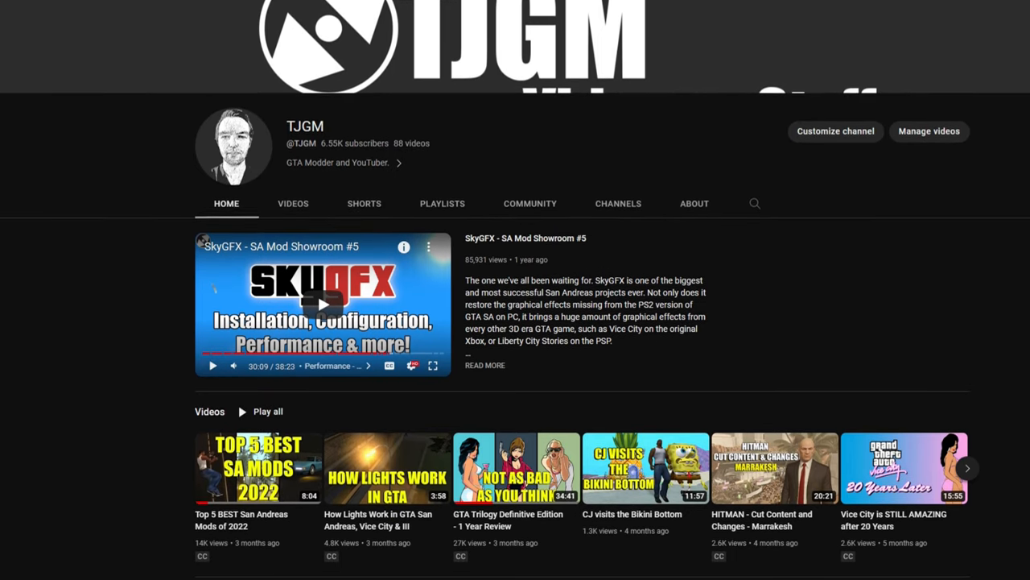
pyautogui.scroll(-3)
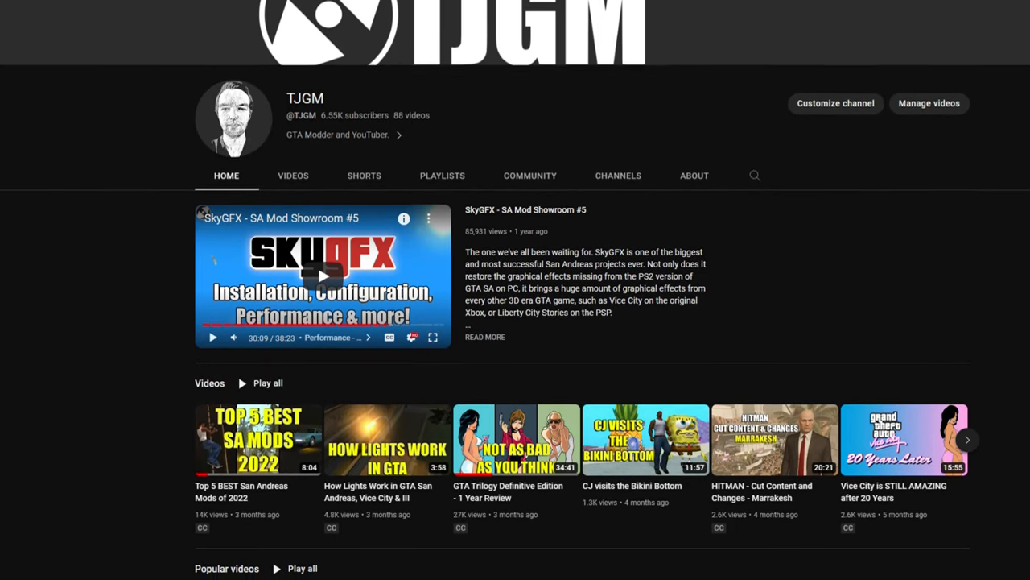
pyautogui.scroll(-3)
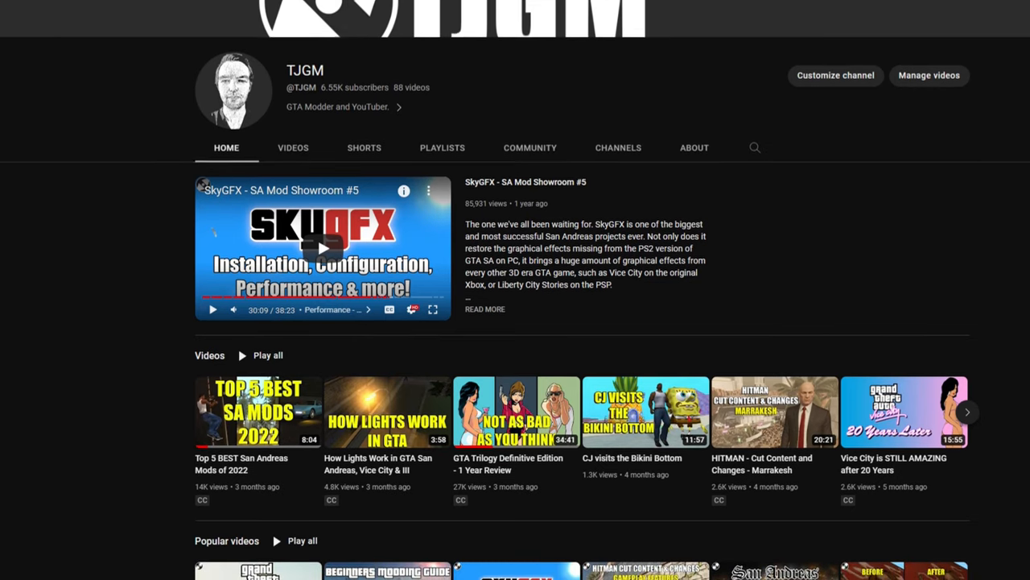
pyautogui.scroll(-3)
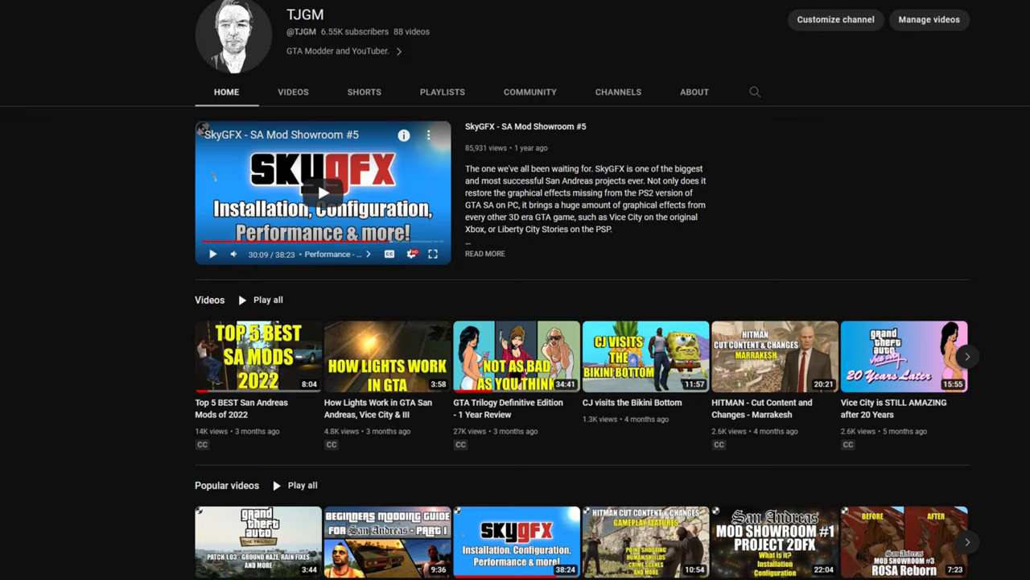
pyautogui.scroll(-3)
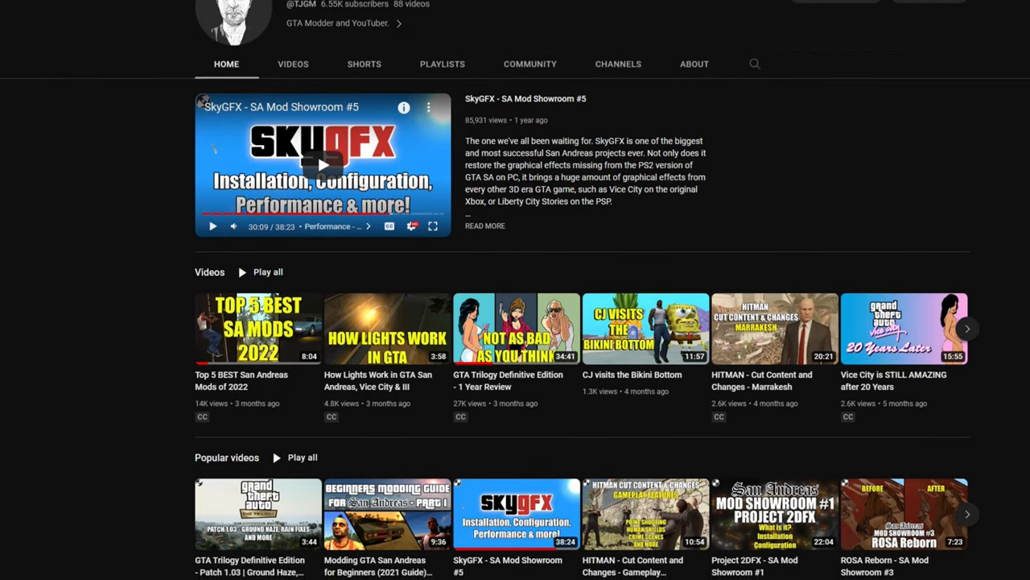